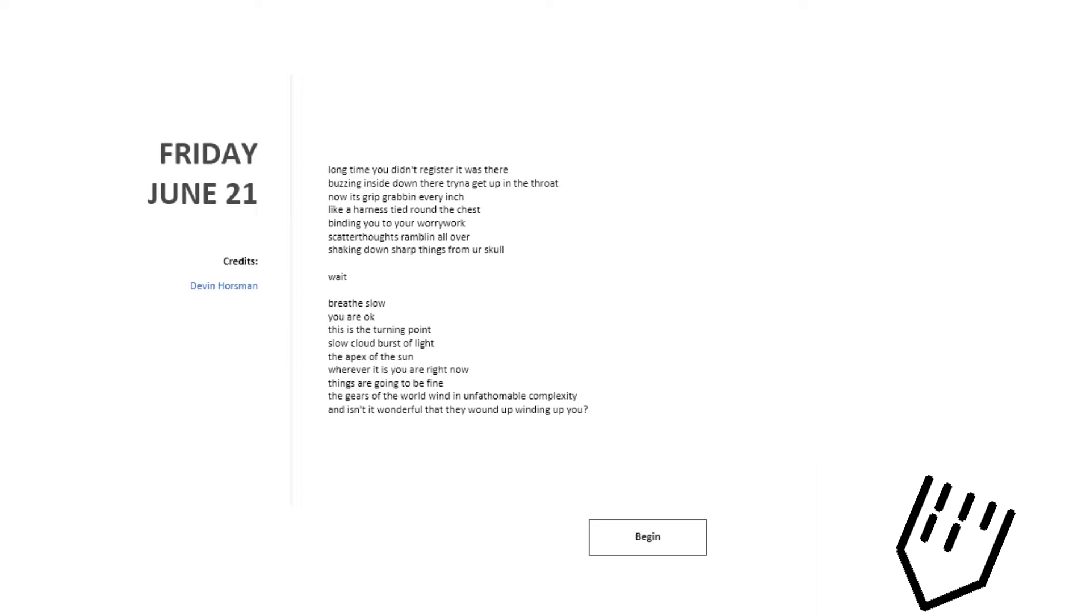
Step: Begin the Friday June 21 meditation once its poem has been read
click(647, 538)
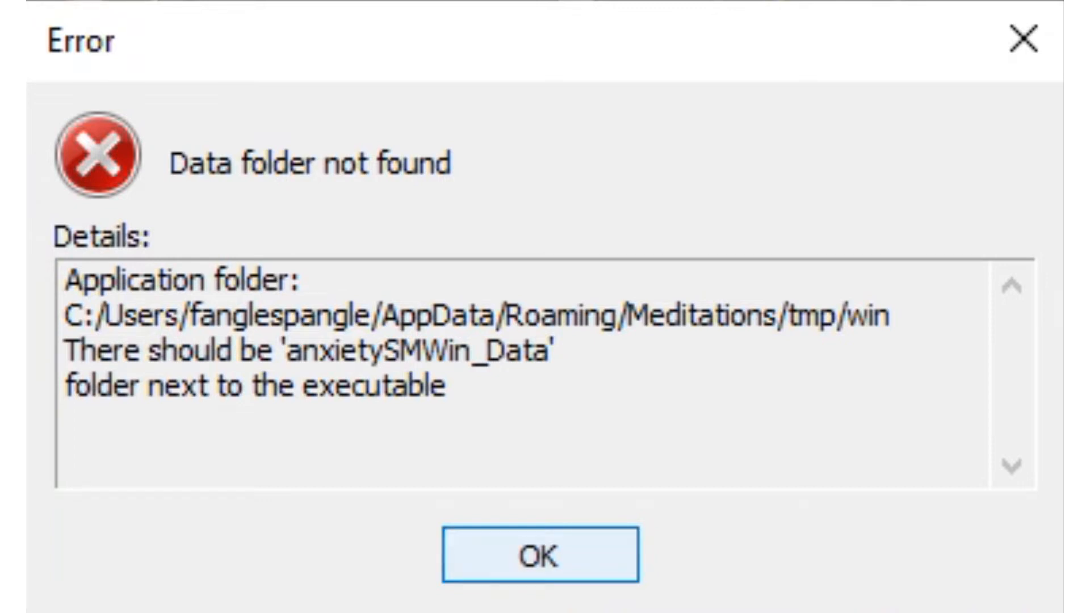
Step: Close the 'Data folder not found' error with OK so anxietySMWin runs
click(540, 555)
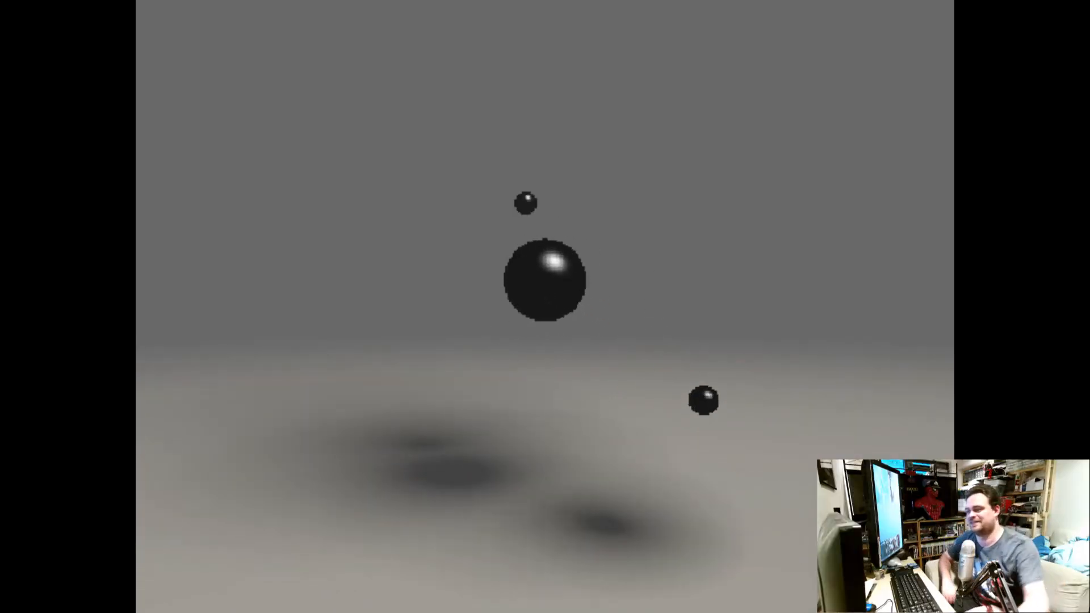